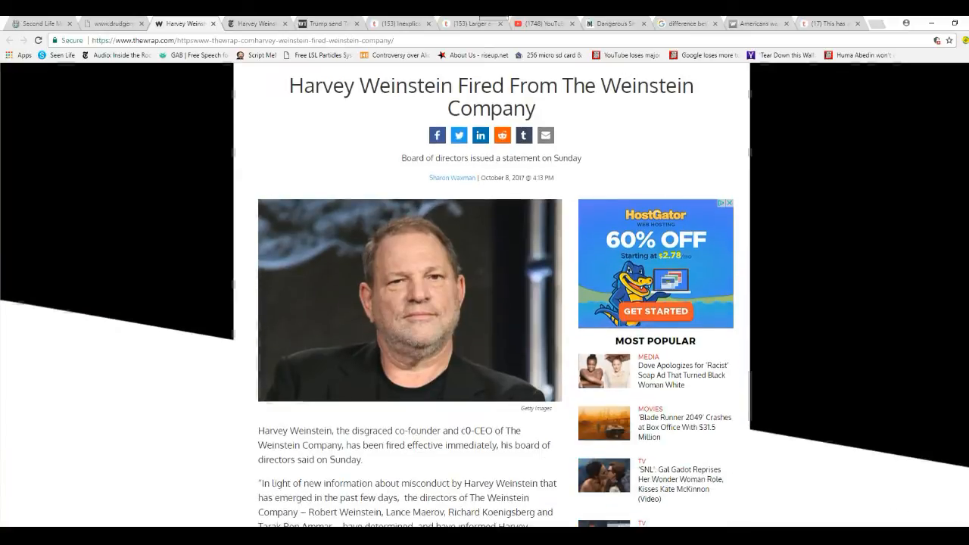
# Step: Scroll past the headline and photo to the first paragraphs and the board's statement
pyautogui.scroll(-3)
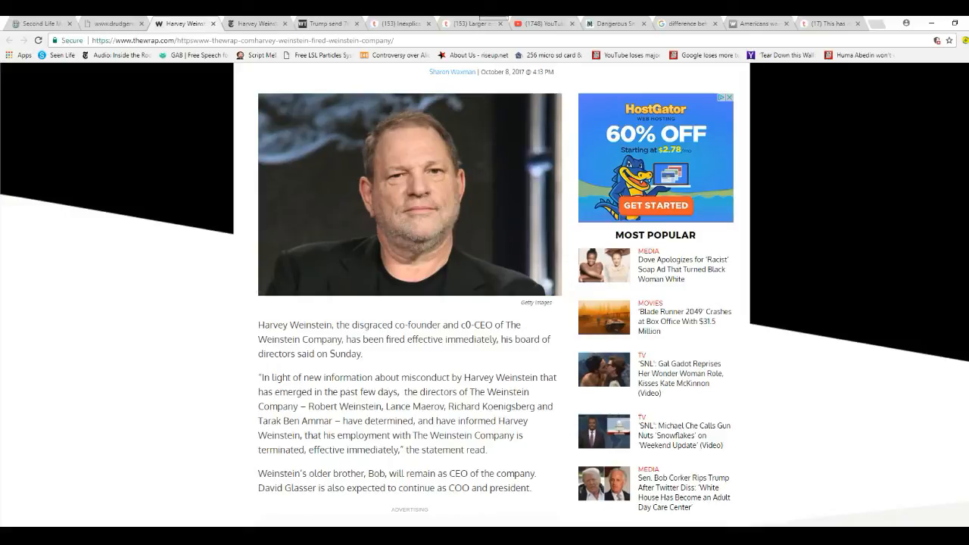
pyautogui.scroll(-3)
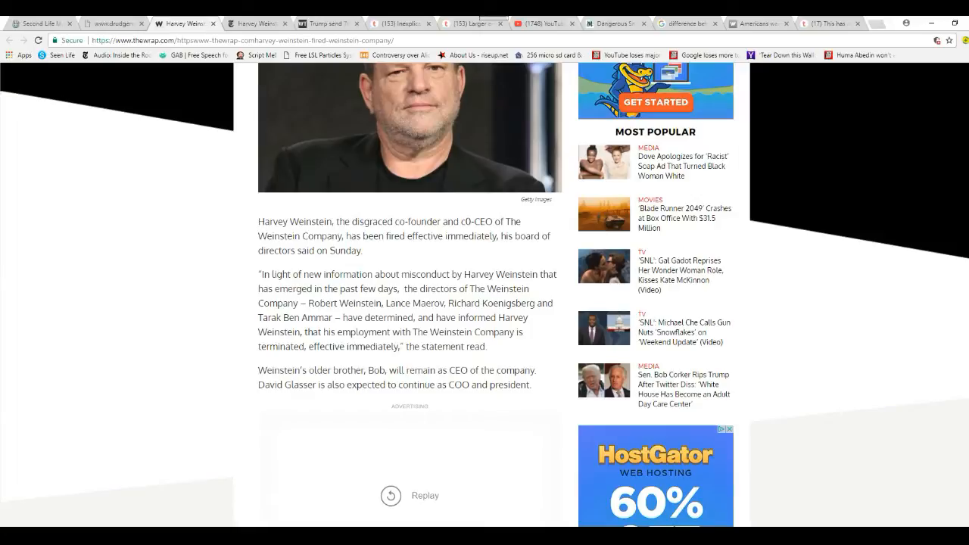
# Step: Scroll through the Times investigation and board resignations, then back up toward the top
pyautogui.scroll(-3)
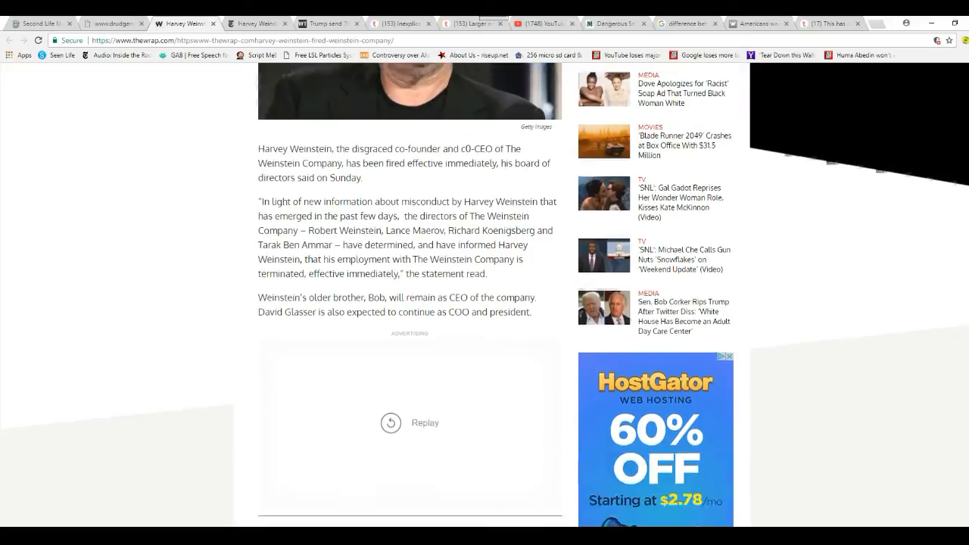
pyautogui.scroll(-3)
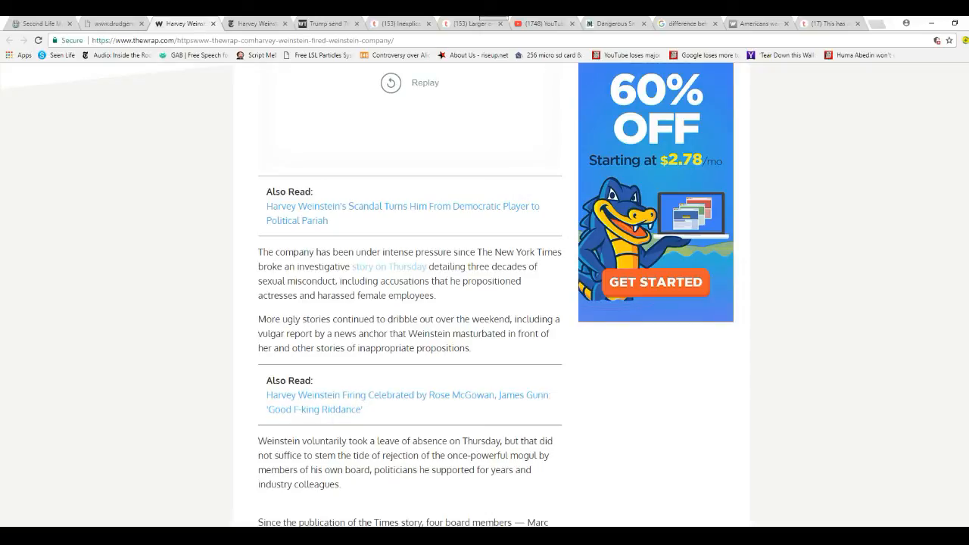
pyautogui.scroll(-3)
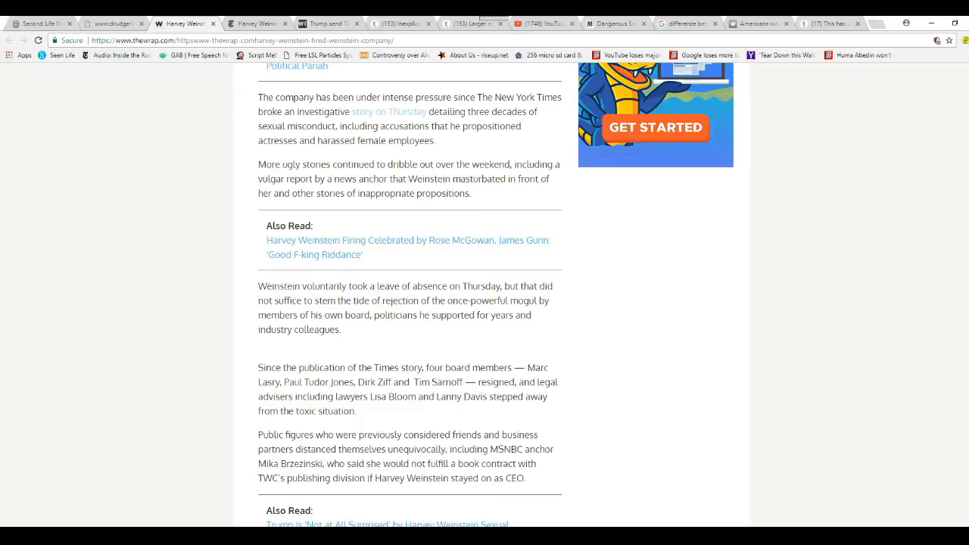
pyautogui.scroll(3)
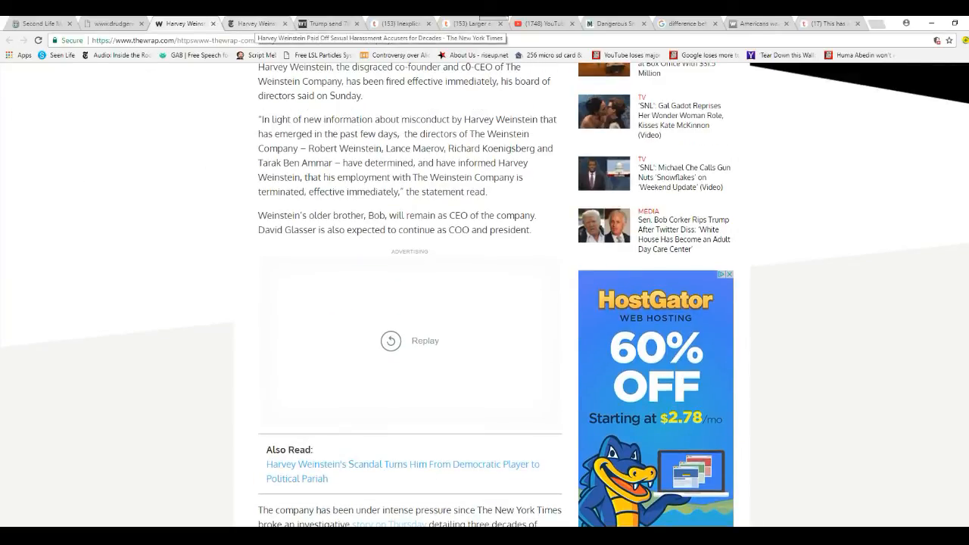
# Step: Switch to the New York Times exposé and scroll past the photo to the update note
pyautogui.click(257, 25)
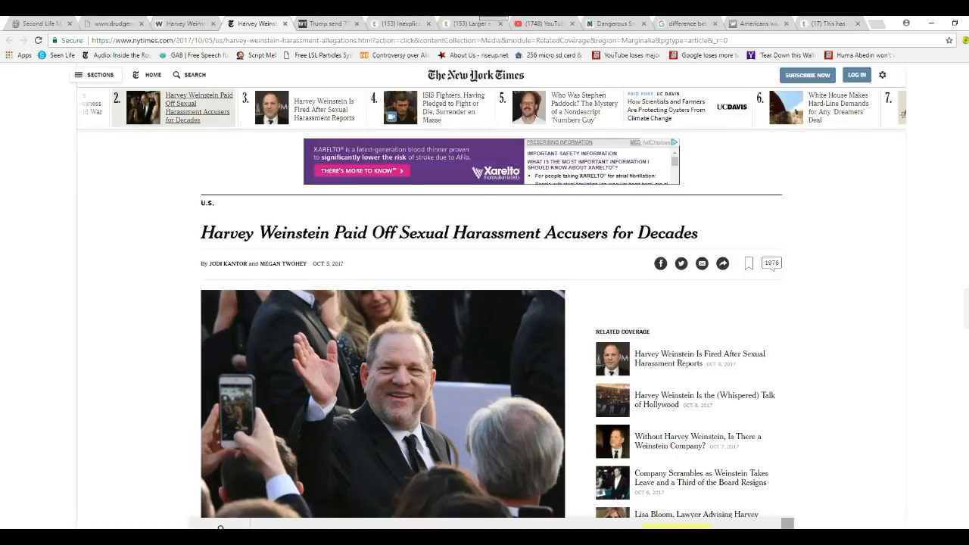
pyautogui.scroll(-3)
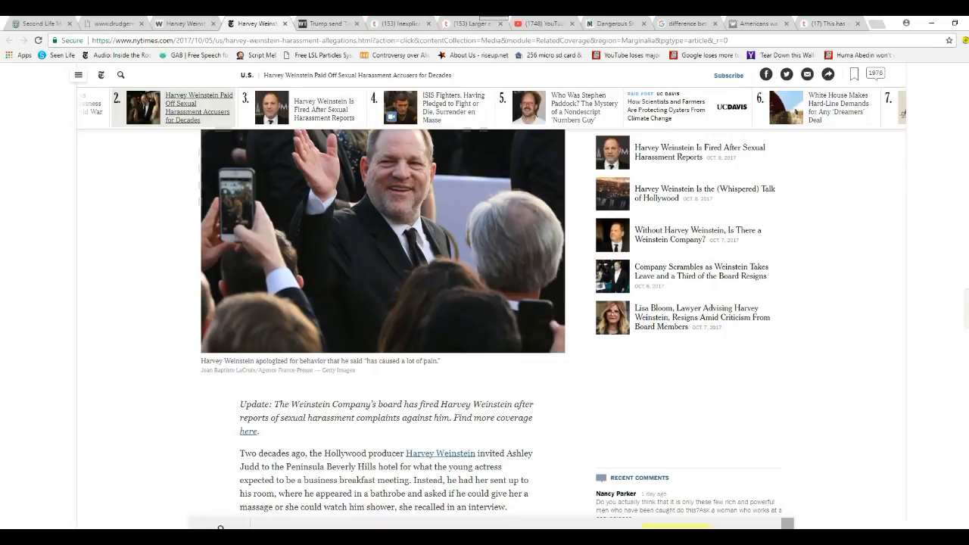
pyautogui.scroll(-3)
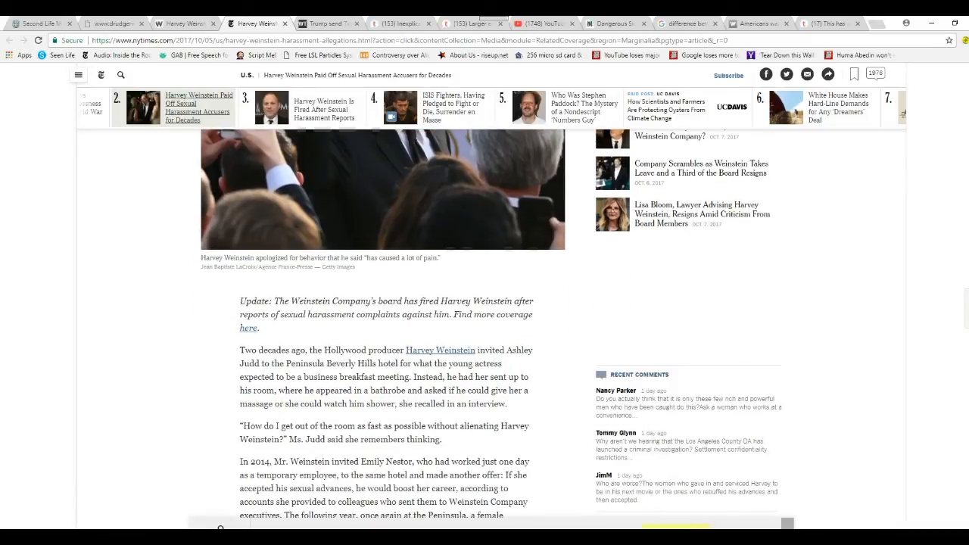
pyautogui.scroll(-3)
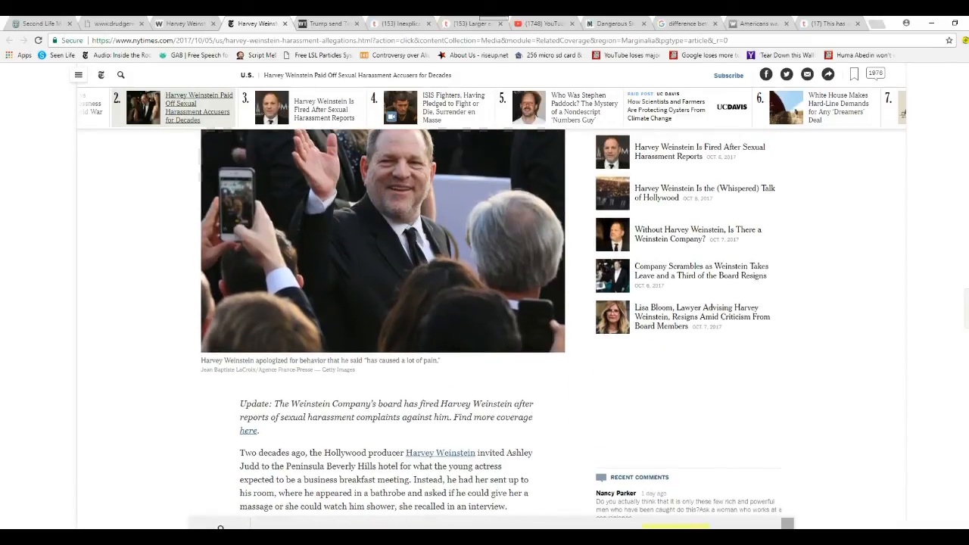
pyautogui.scroll(-3)
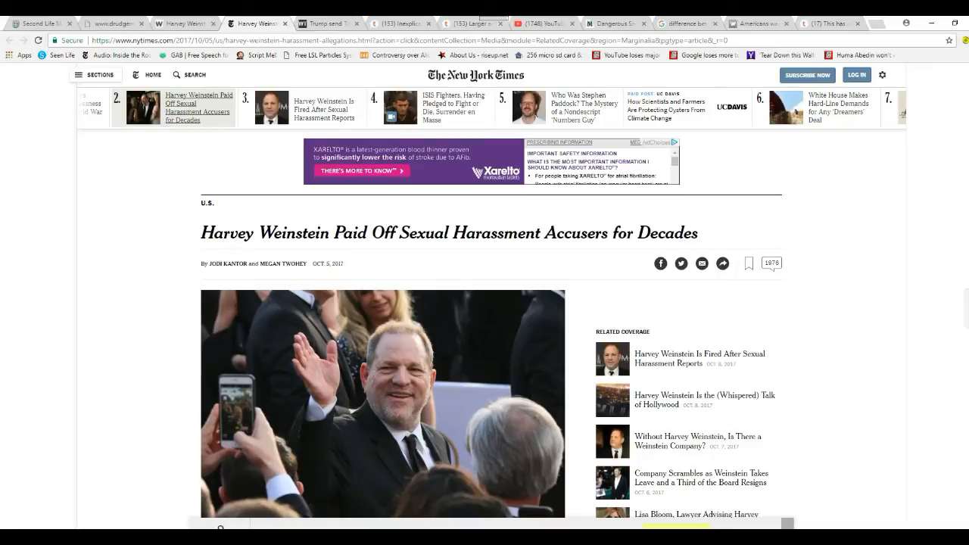
# Step: Scroll on to read the Ashley Judd and Emily Nestor accounts
pyautogui.scroll(-3)
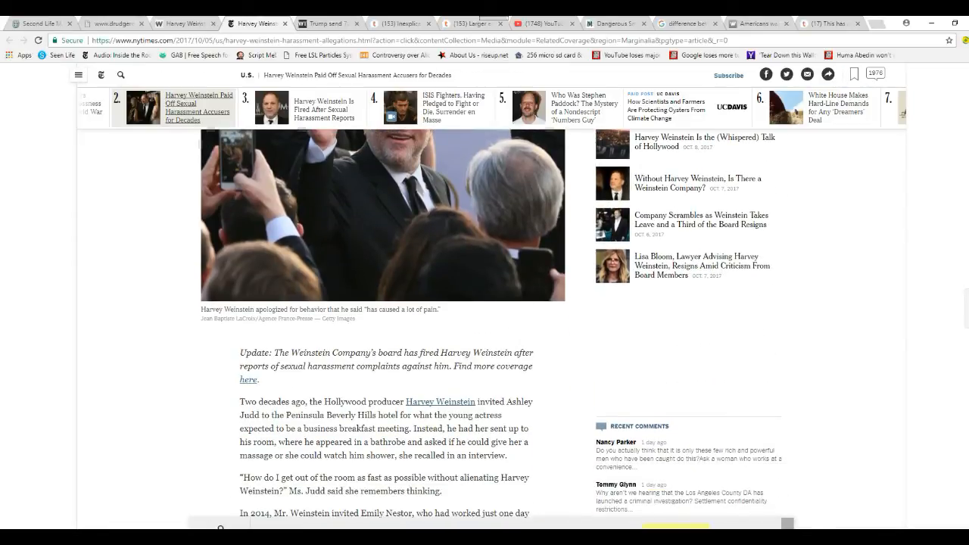
pyautogui.scroll(-3)
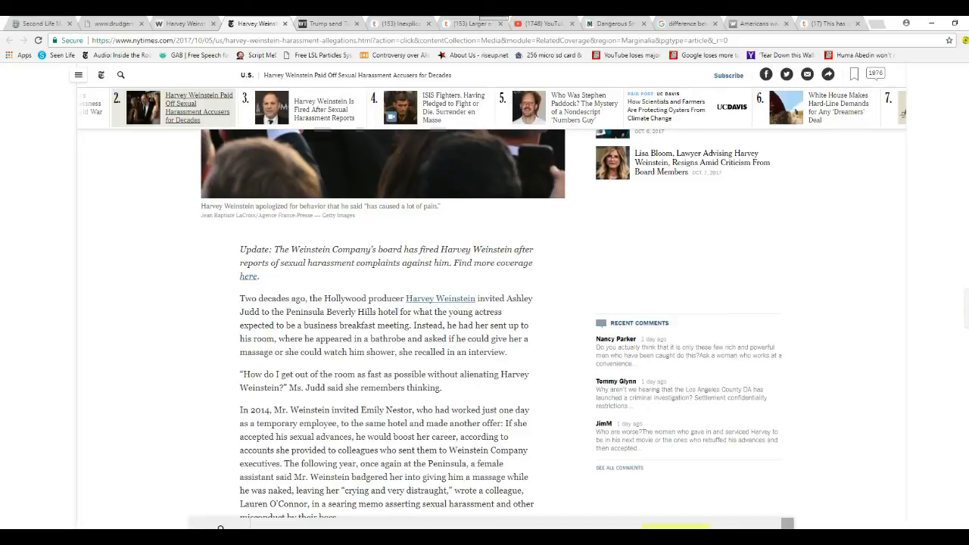
# Step: Scroll to the 2014 incident and Lauren O'Connor's memo about a toxic environment
pyautogui.scroll(-3)
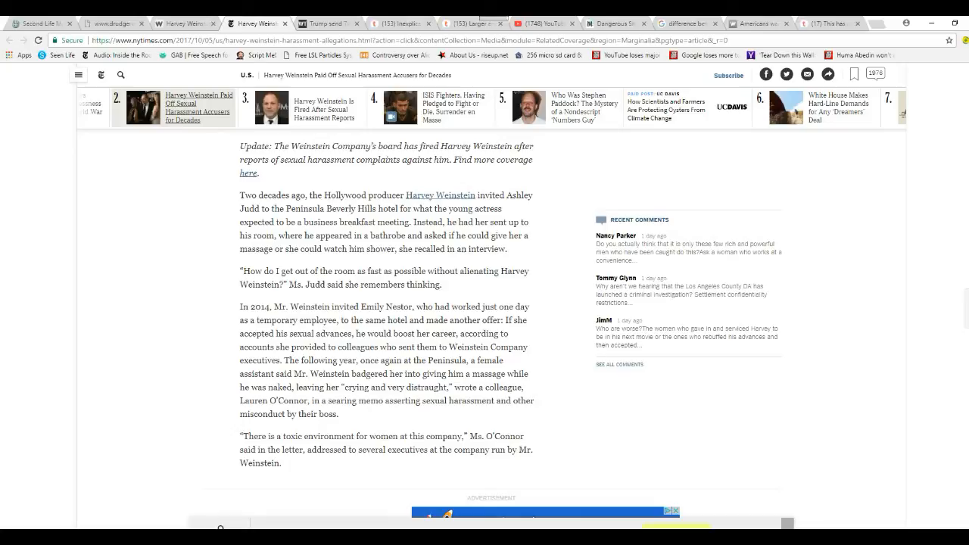
pyautogui.scroll(-3)
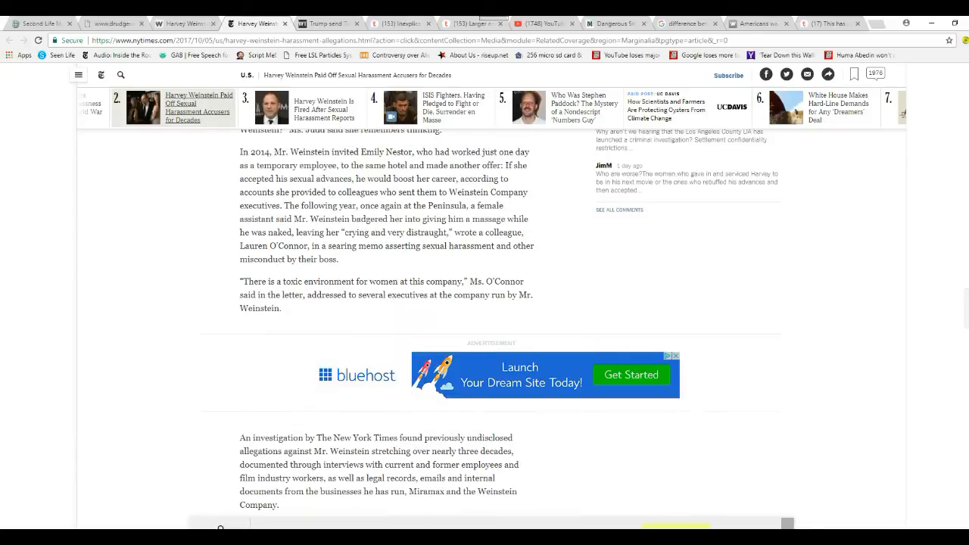
pyautogui.scroll(-3)
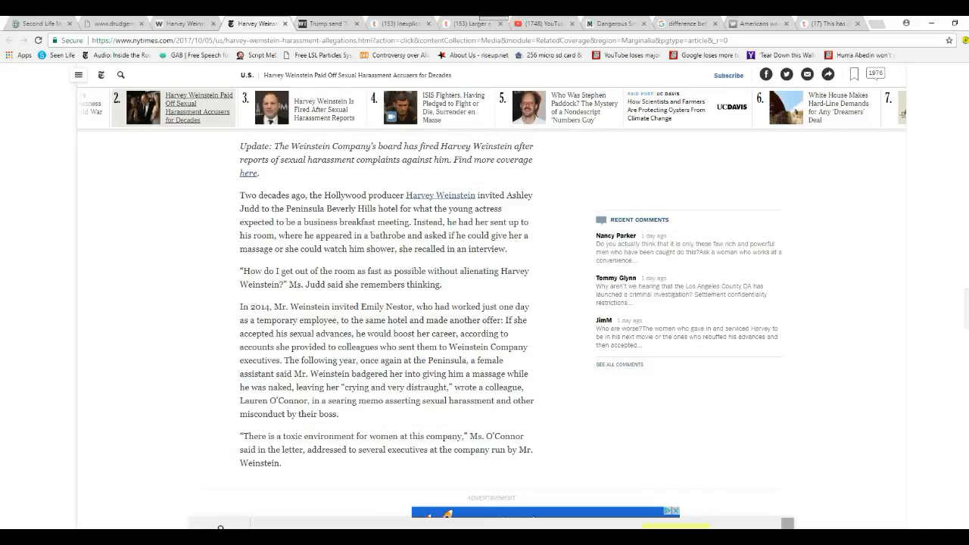
pyautogui.scroll(-3)
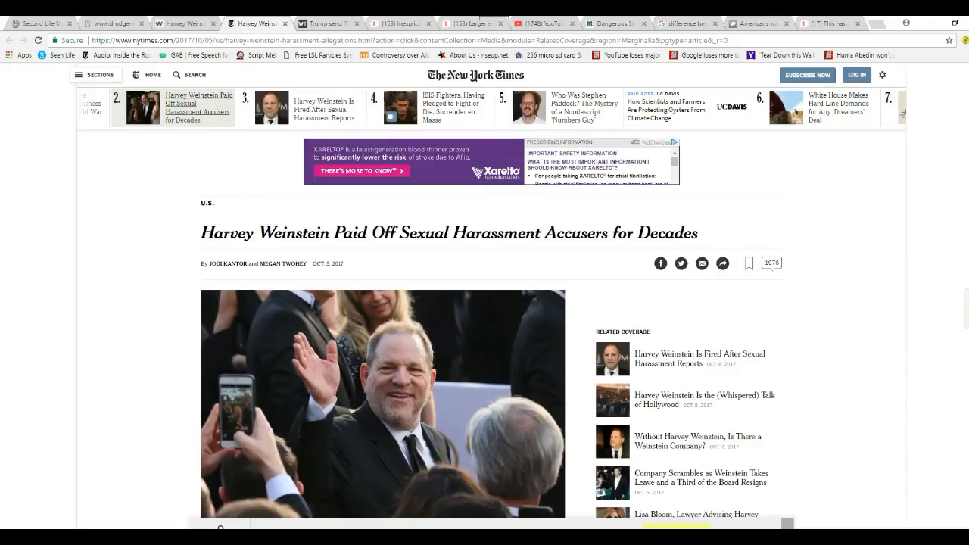
pyautogui.scroll(-3)
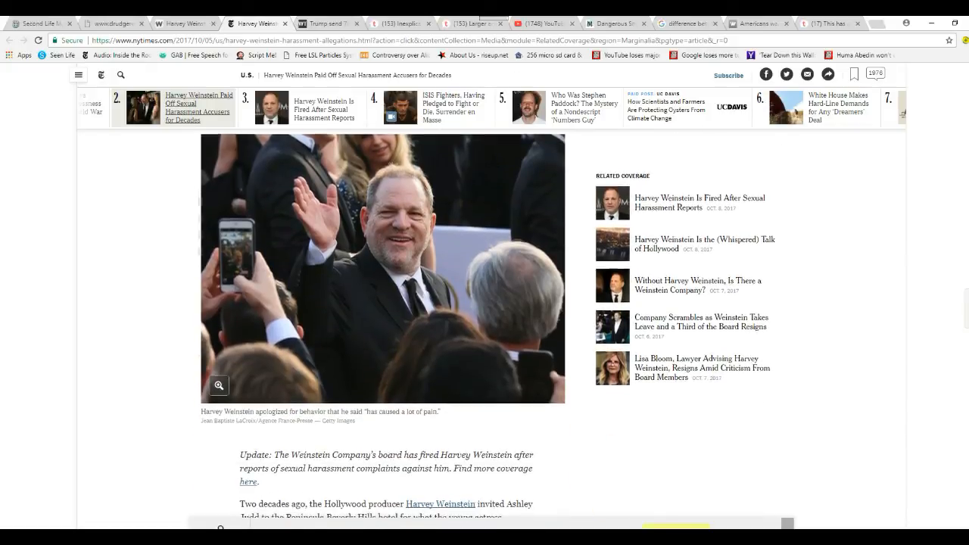
pyautogui.scroll(-3)
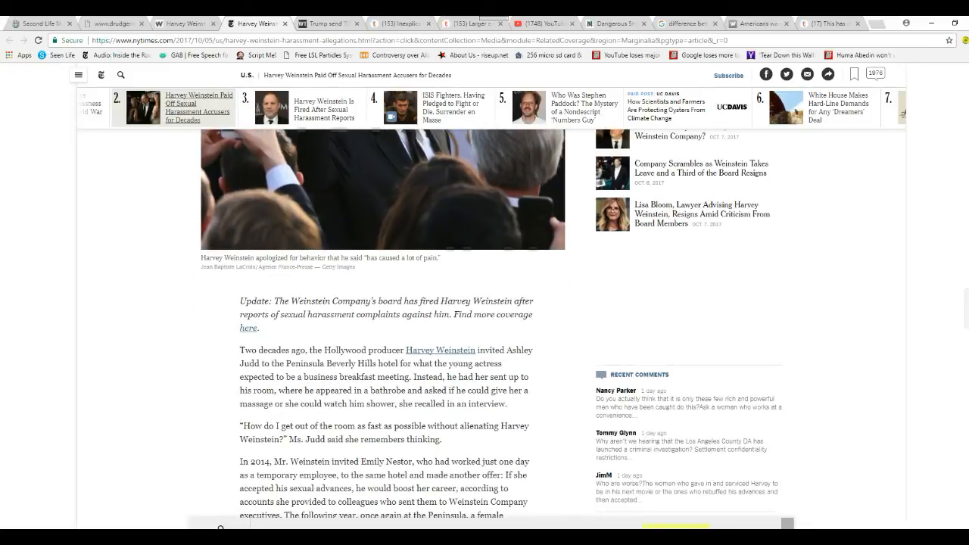
pyautogui.scroll(-3)
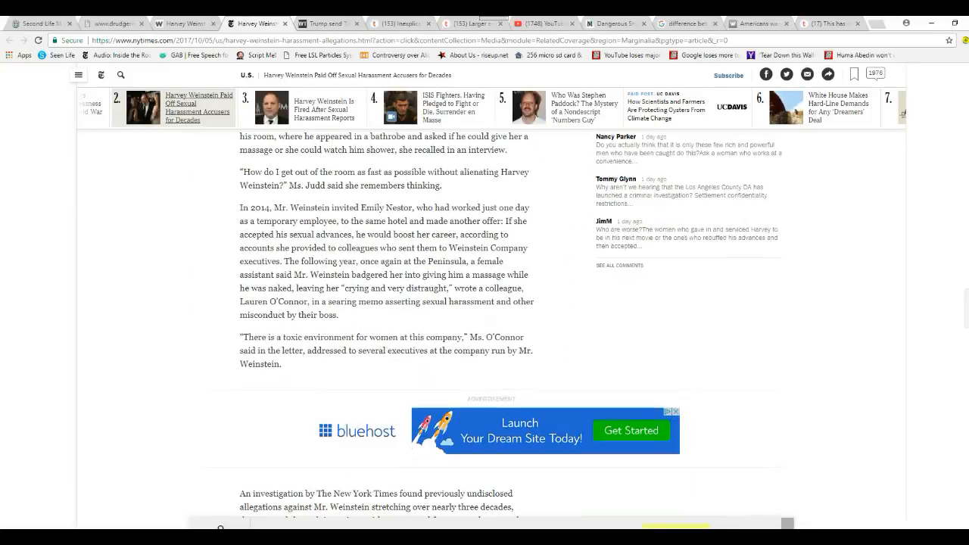
pyautogui.scroll(-3)
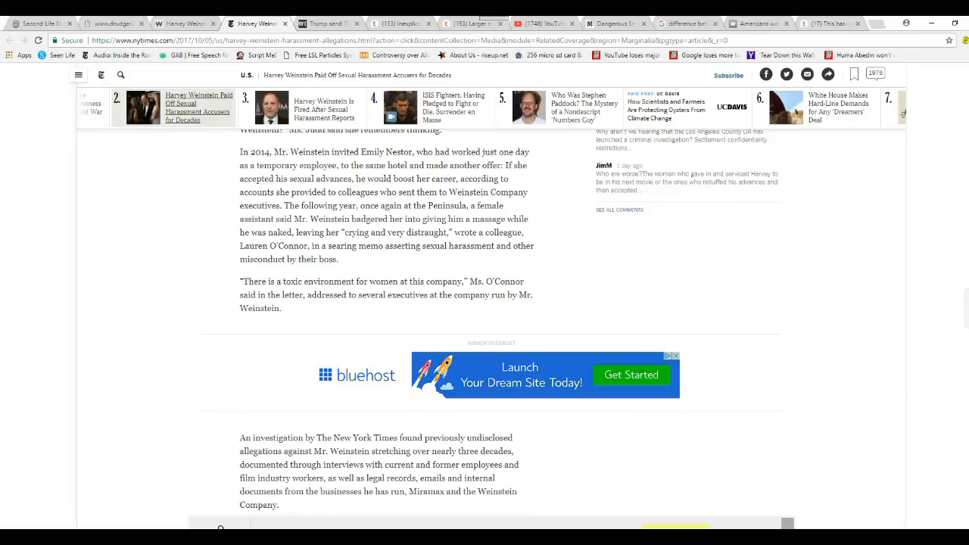